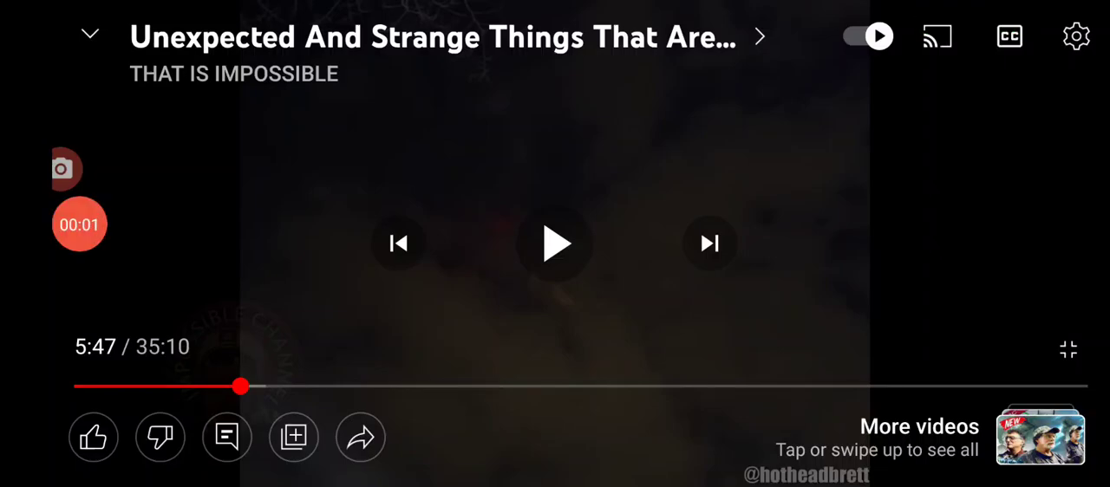
- Resume the full-screen 'Unexpected And Strange Things' video from 5:47
{"action": "left_click", "coordinate": [227, 437]}
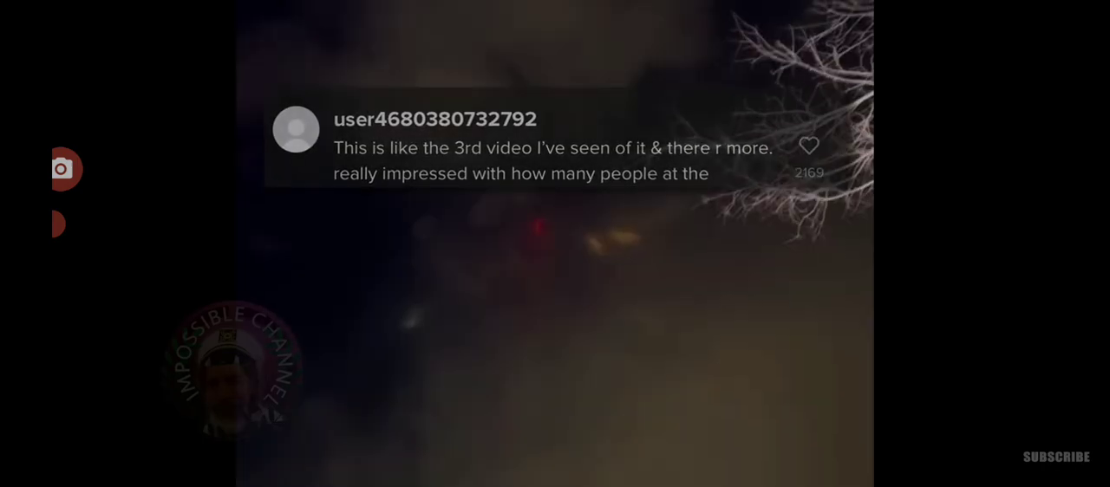
- Pause the video at 6:59 of 35:10
{"action": "left_click", "coordinate": [555, 244]}
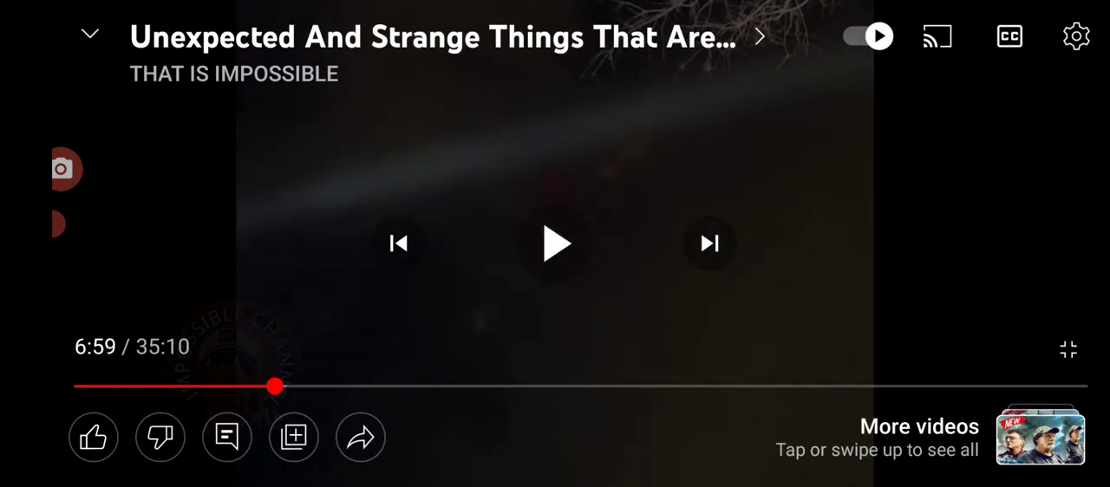